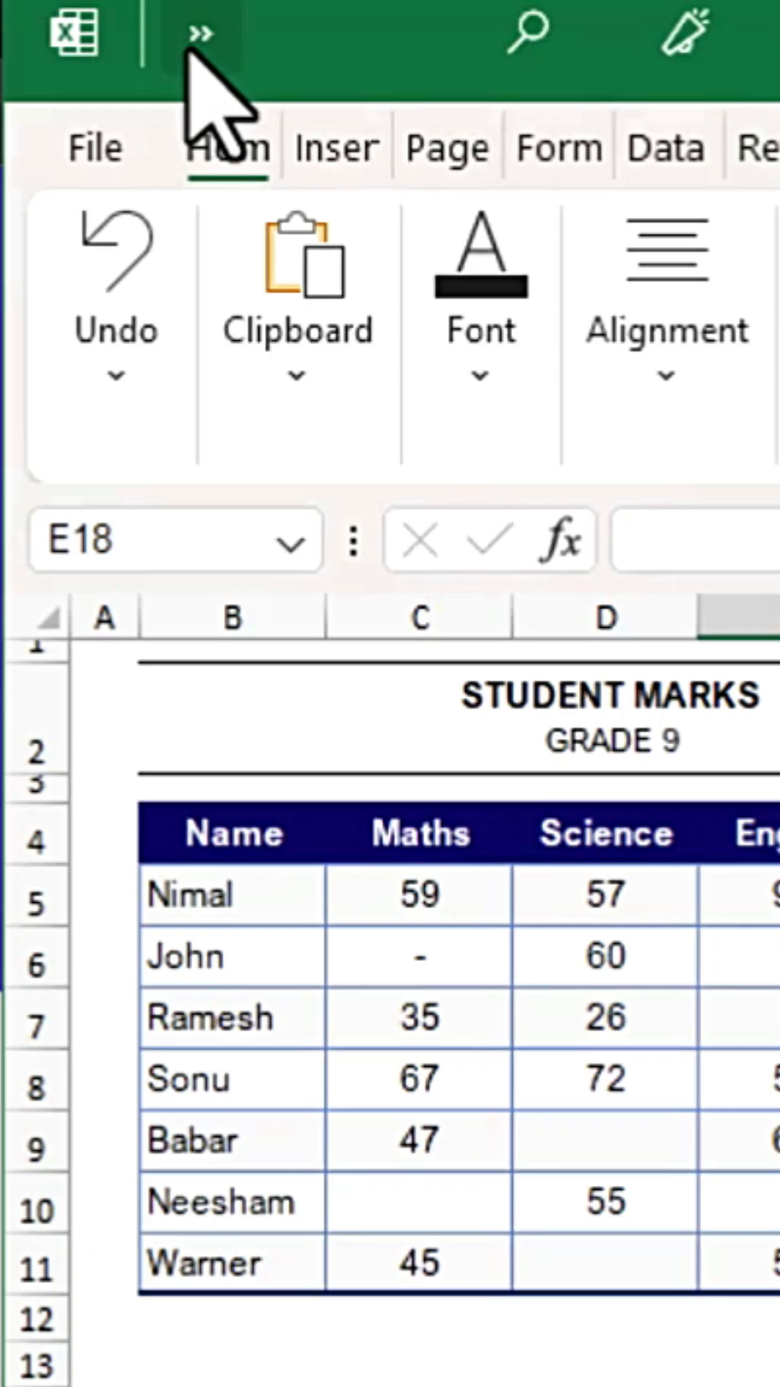
Step: Email the Student Marks workbook as an attachment from the Quick Access Toolbar
left_click(206, 36)
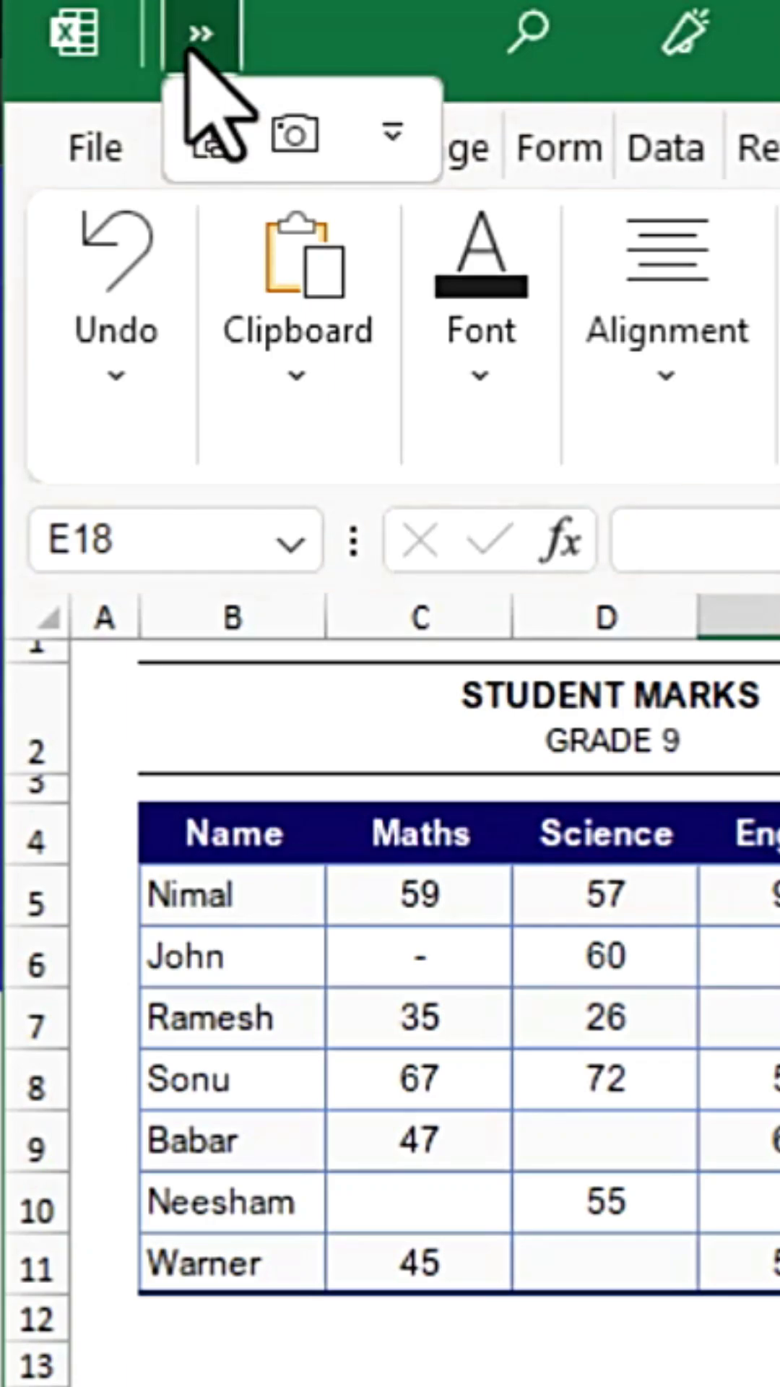
left_click(392, 133)
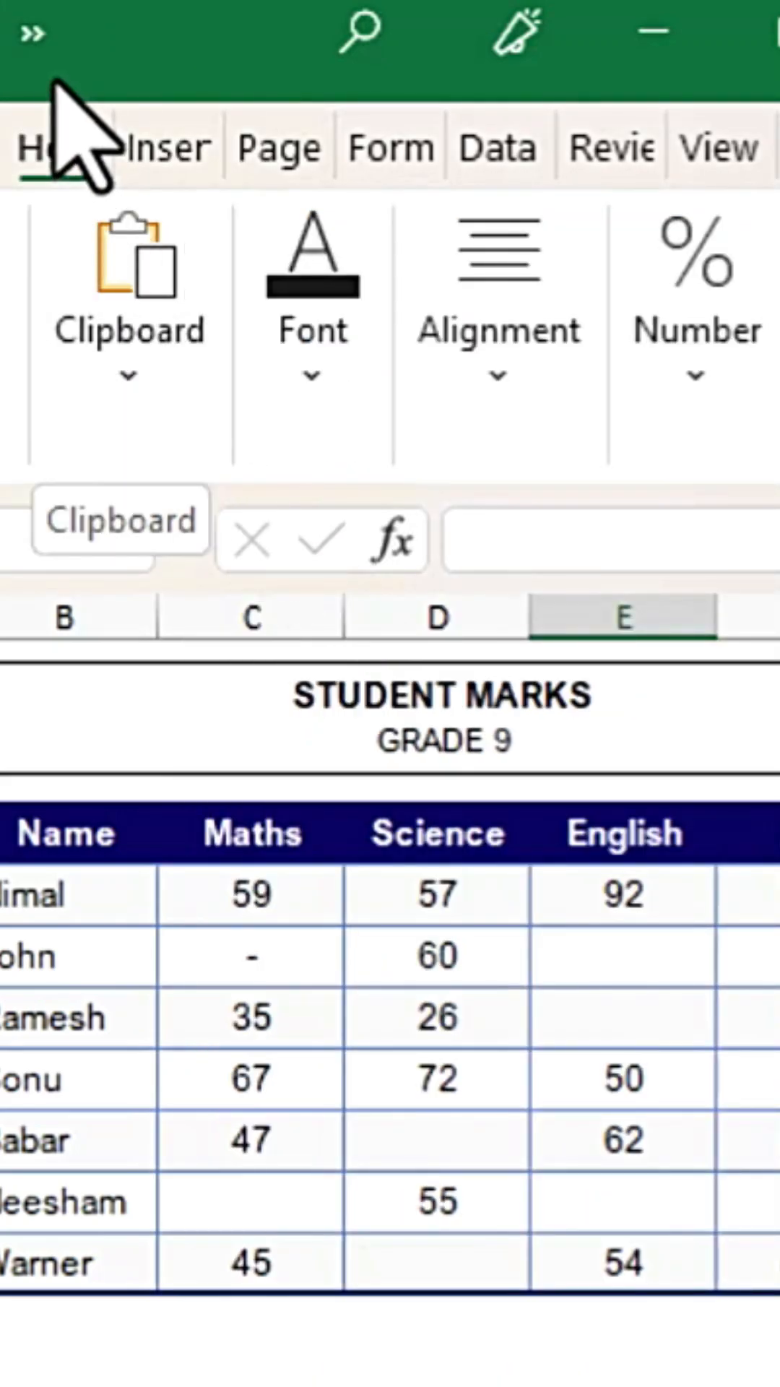
left_click(34, 36)
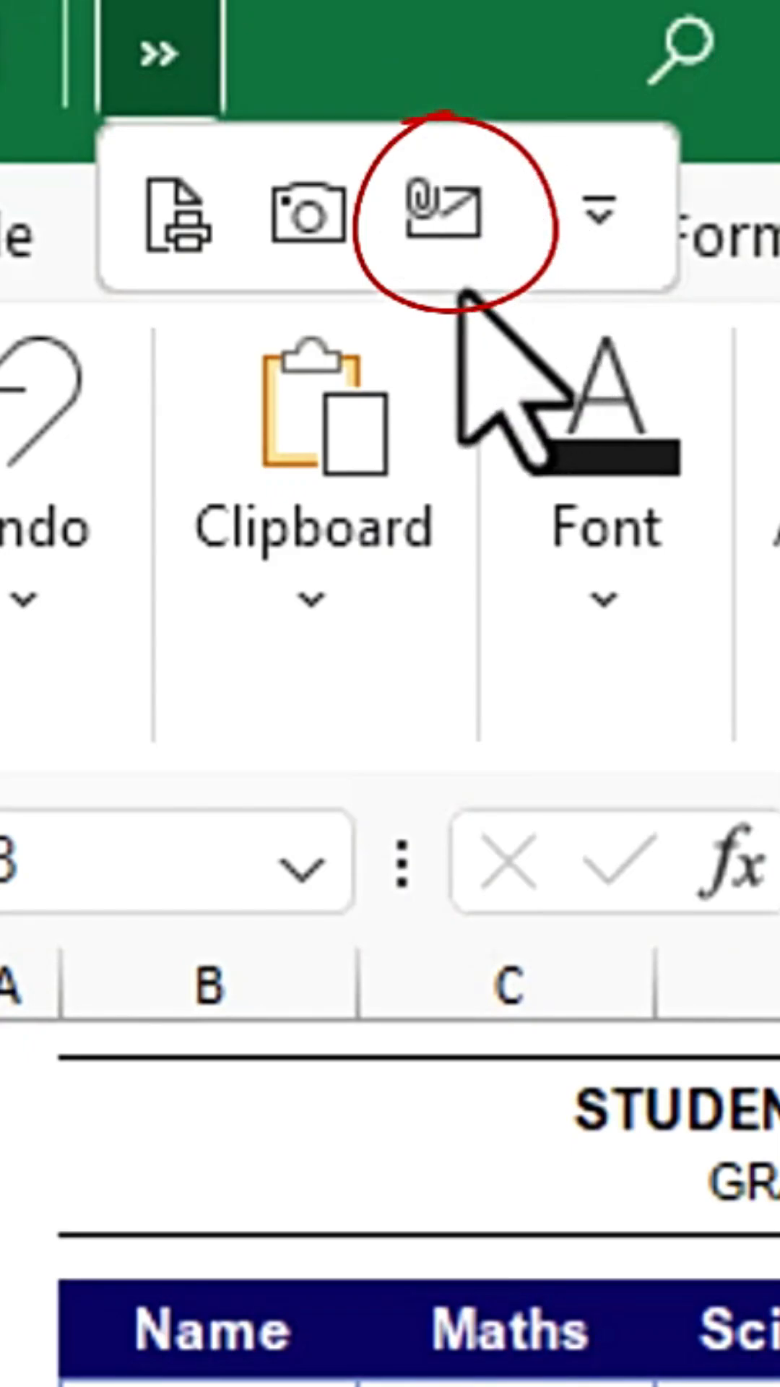
left_click(442, 213)
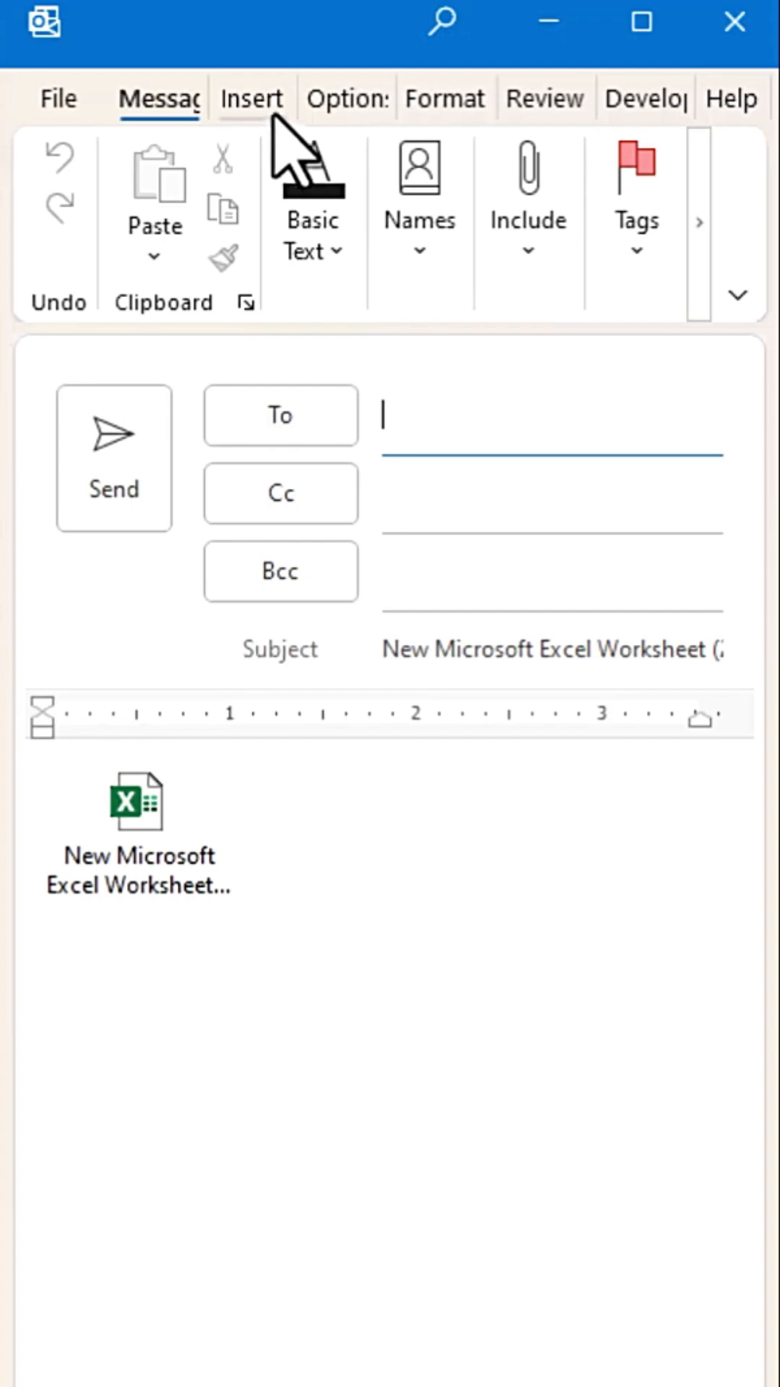
Step: Change the Outlook message format to HTML from the Format Text options
left_click(446, 99)
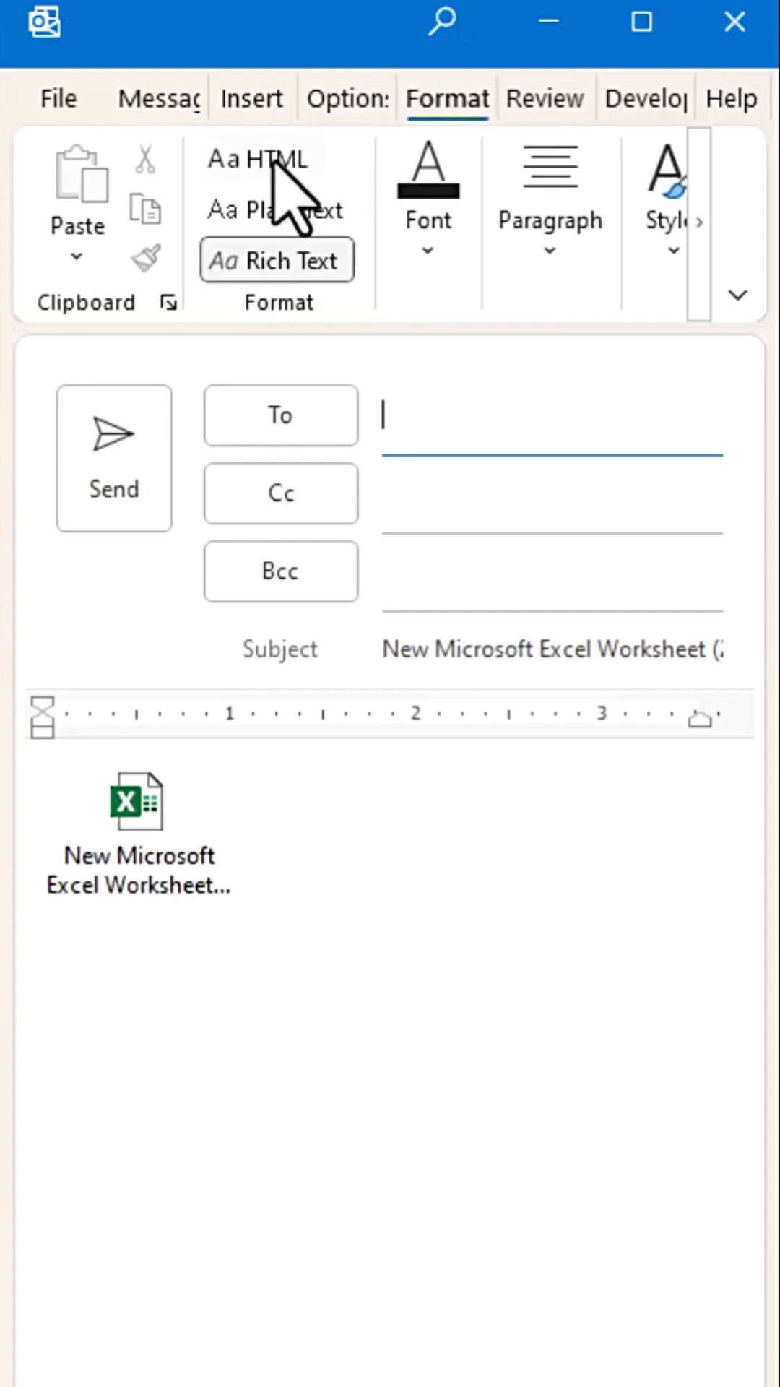
left_click(259, 159)
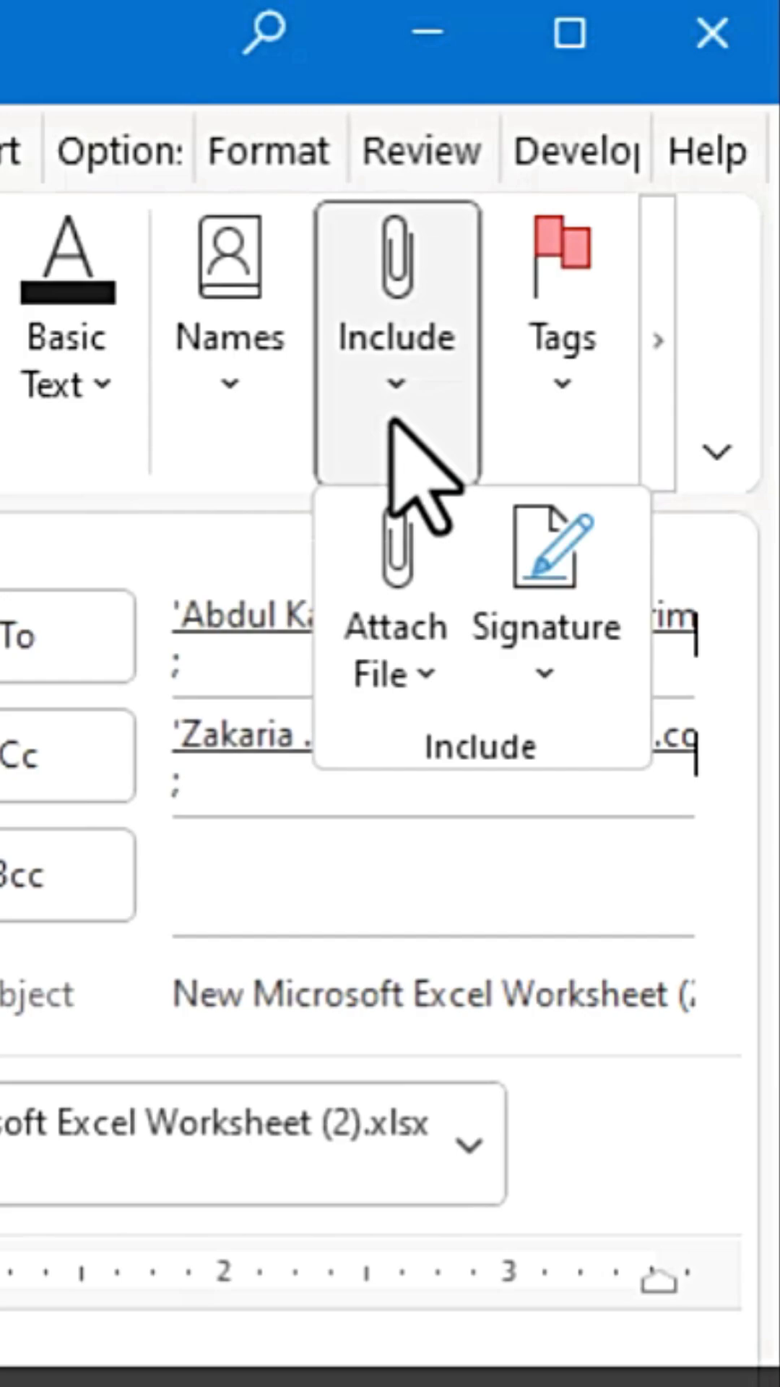
left_click(271, 150)
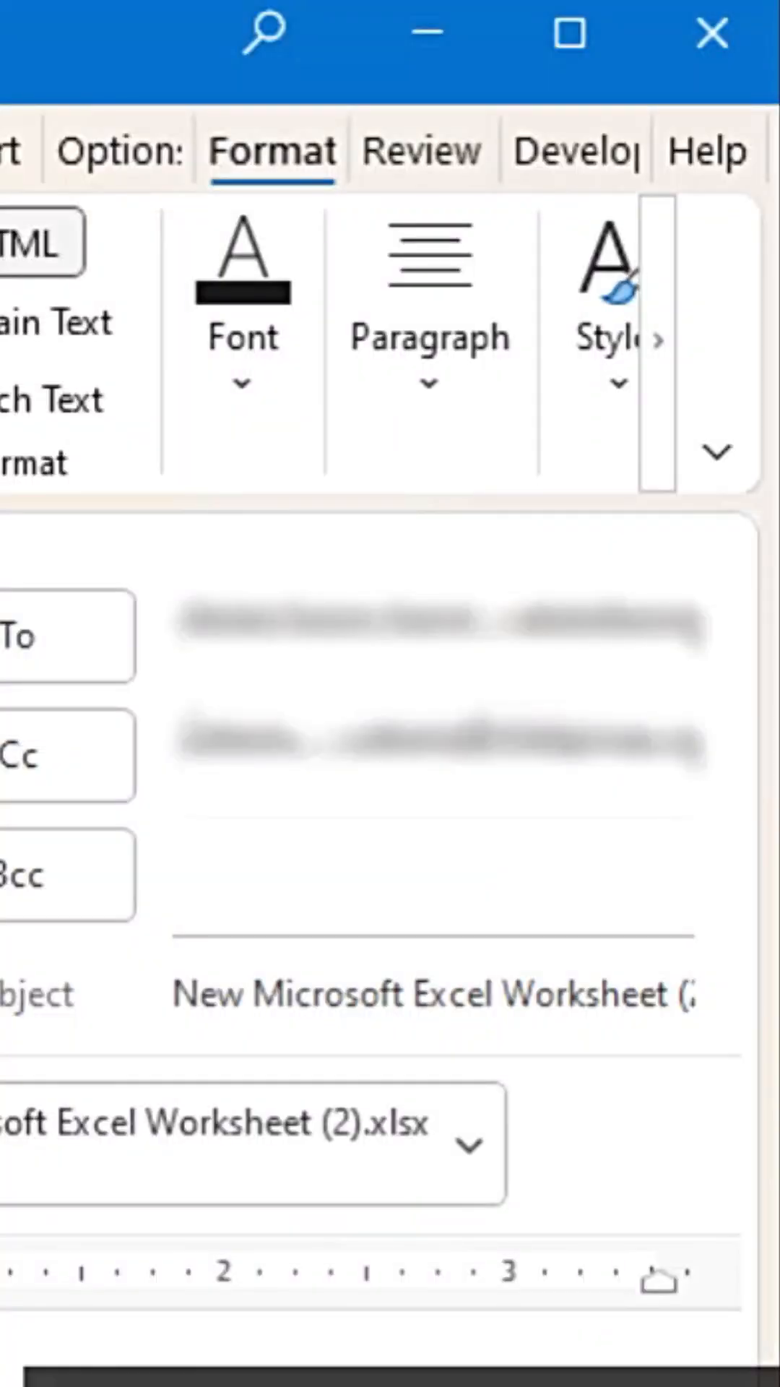